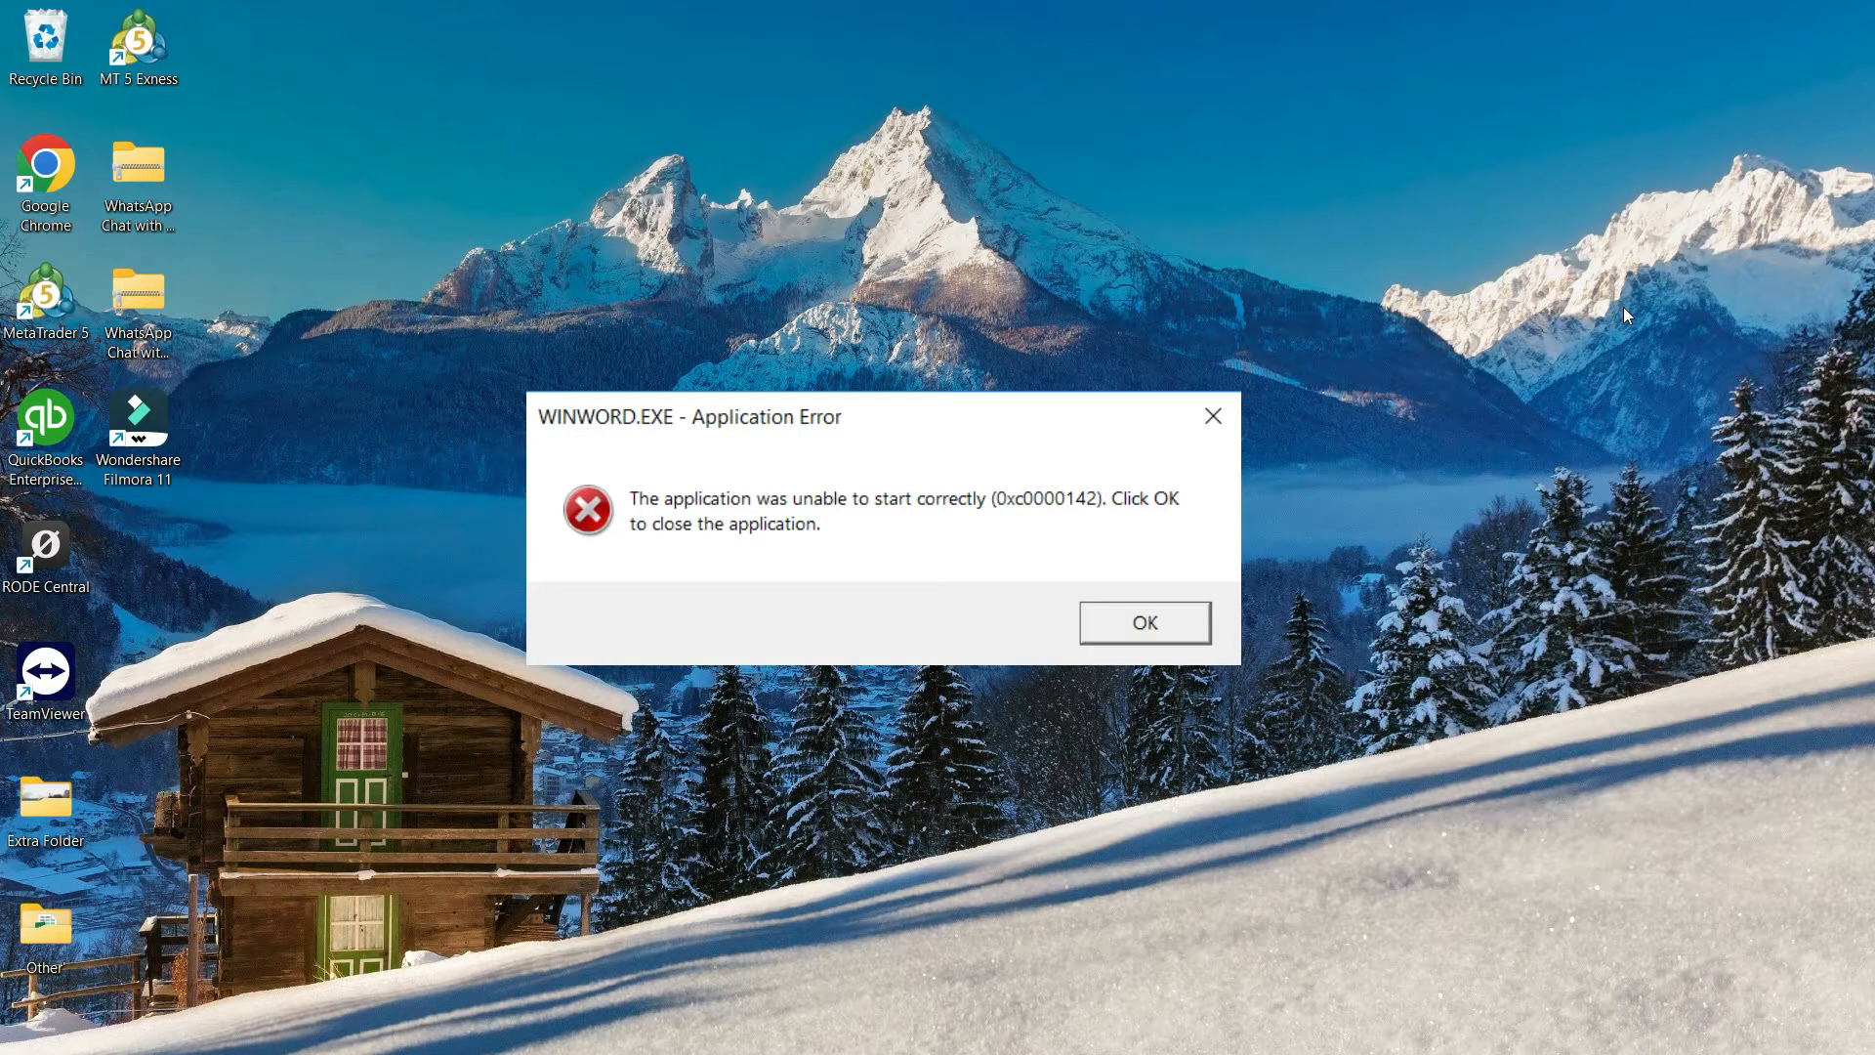
Dismiss the WINWORD.EXE 0xc0000142 application error dialog
click(1140, 622)
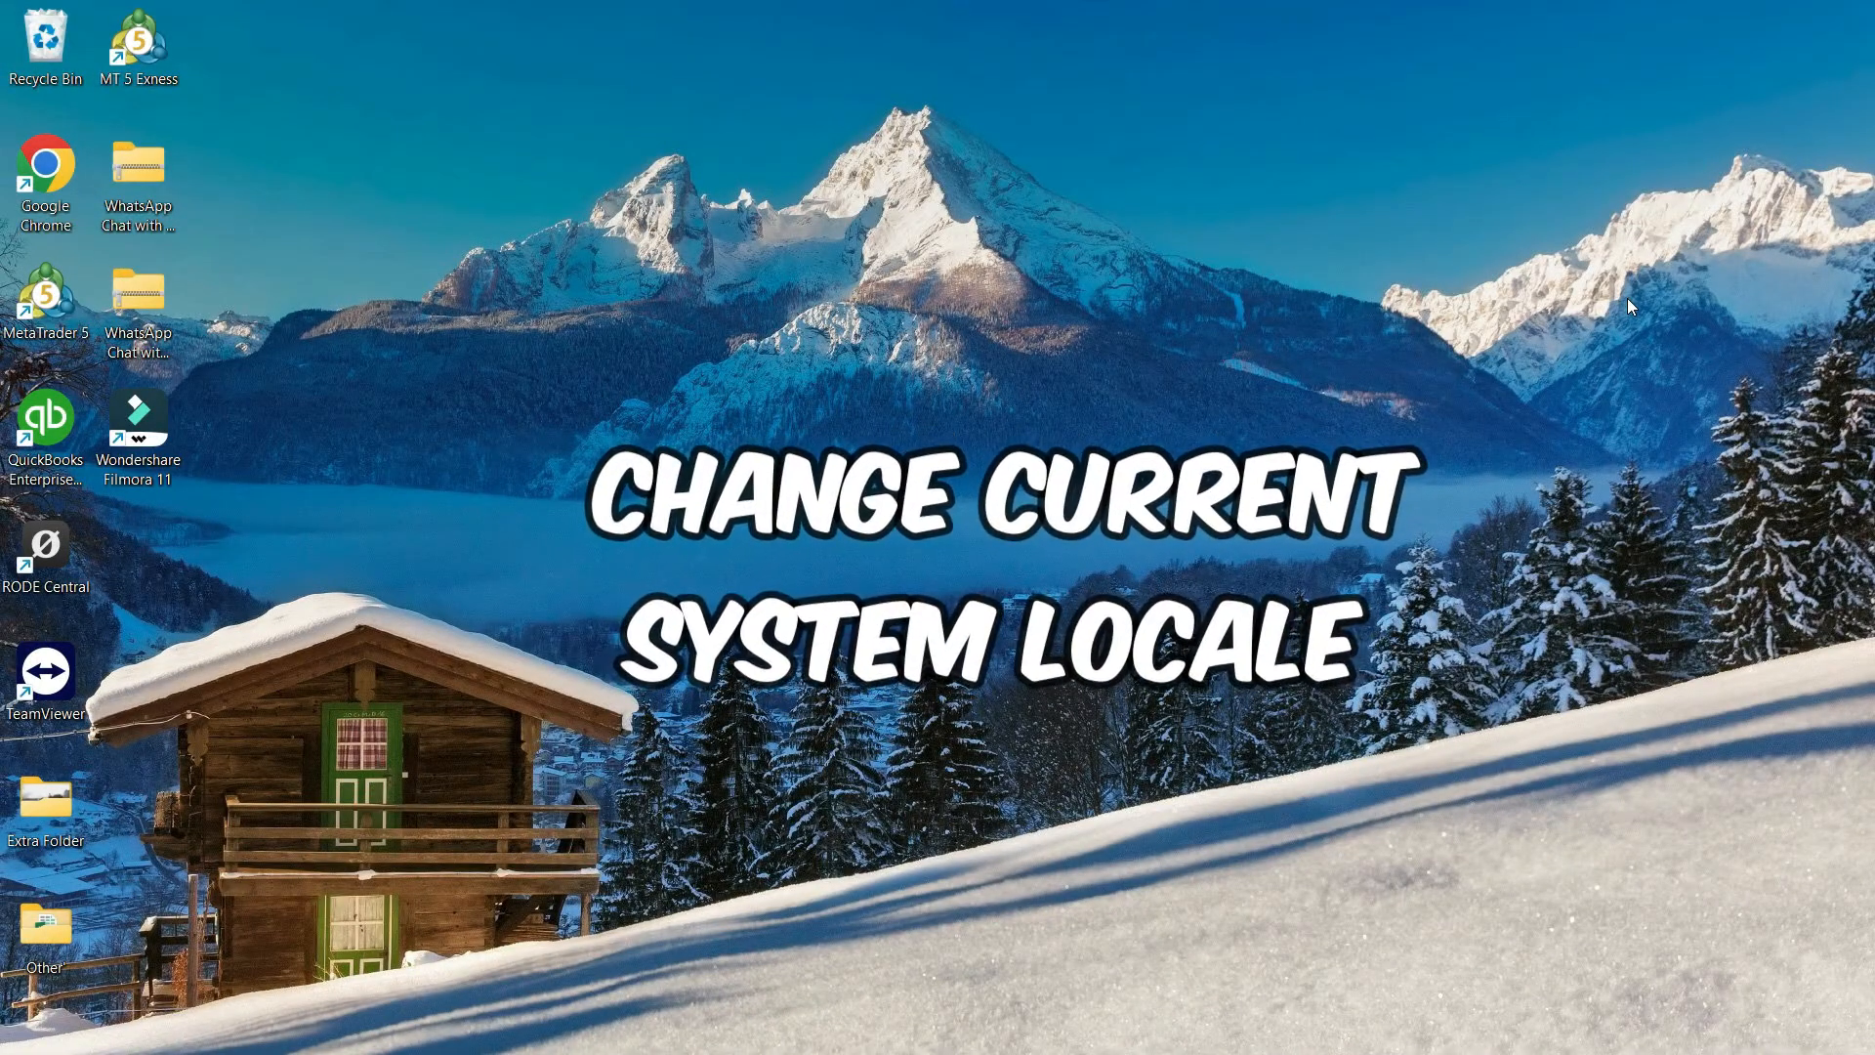
Search Start for 'control Panel' and go to its Clock and Region page
click(694, 1027)
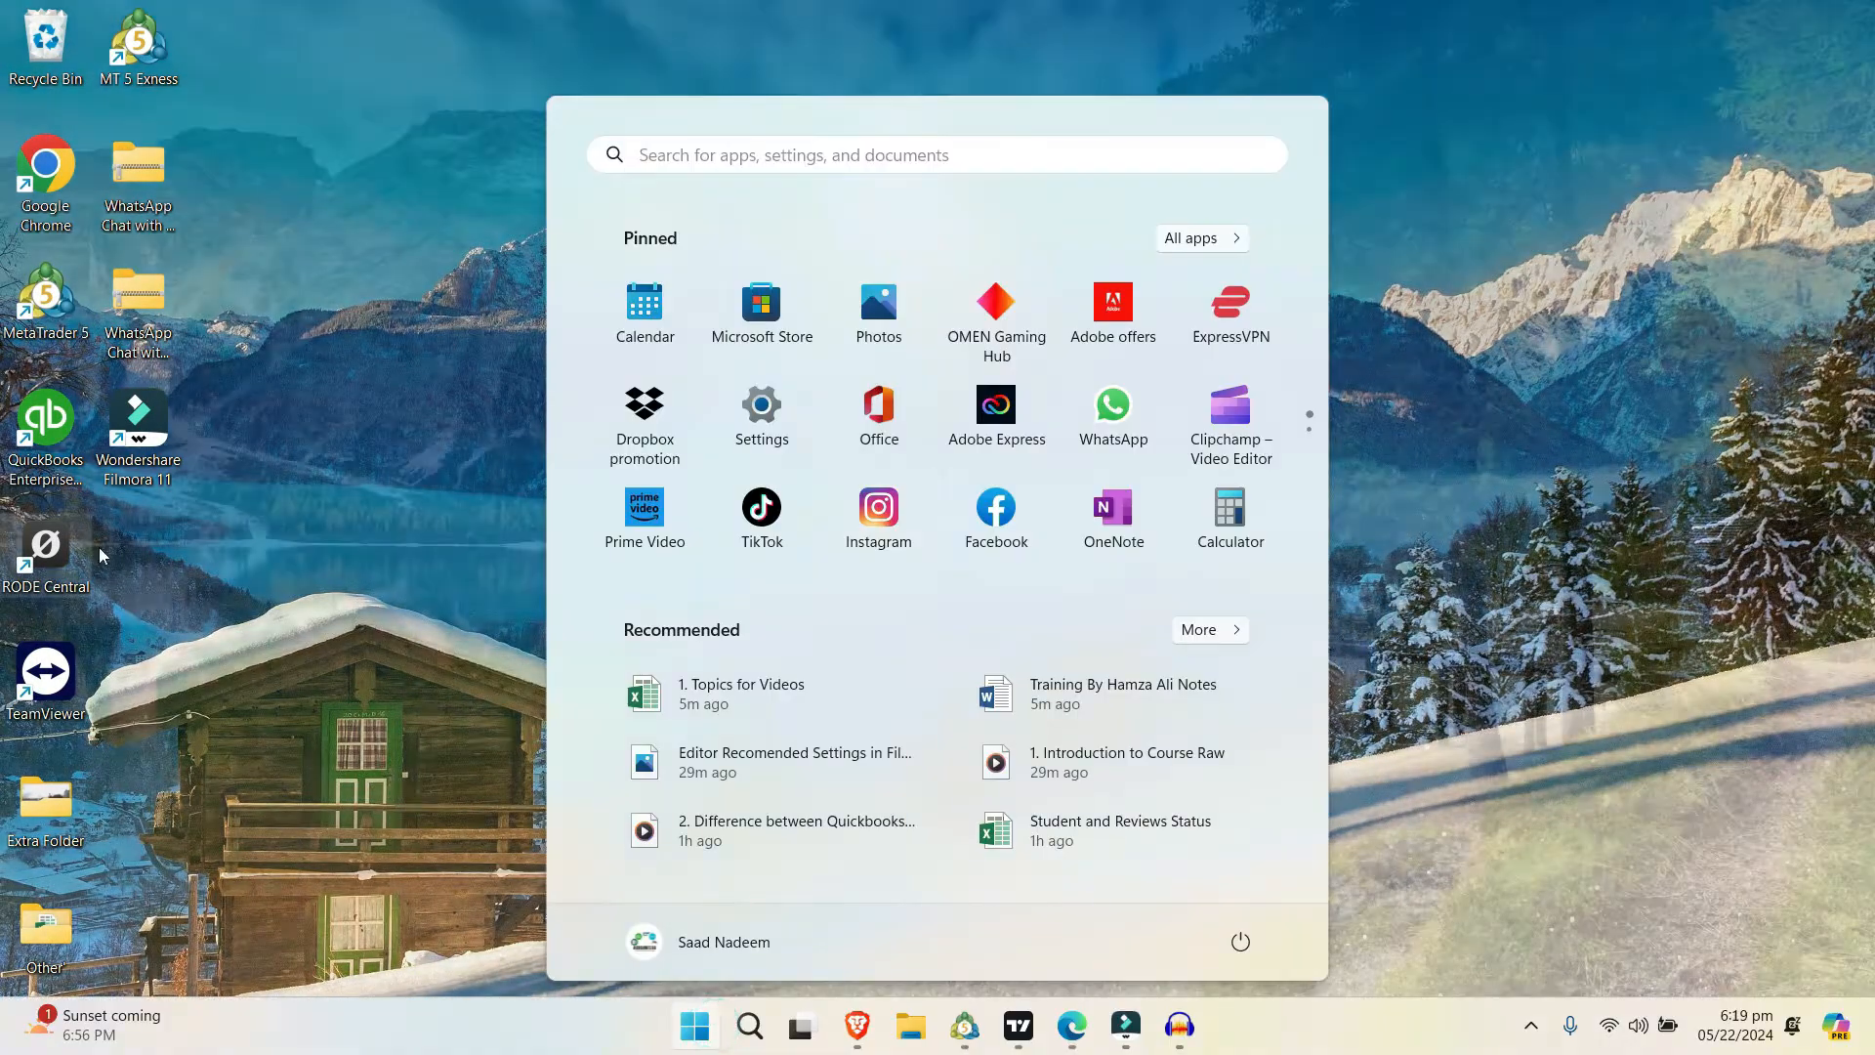
text(control Panel)
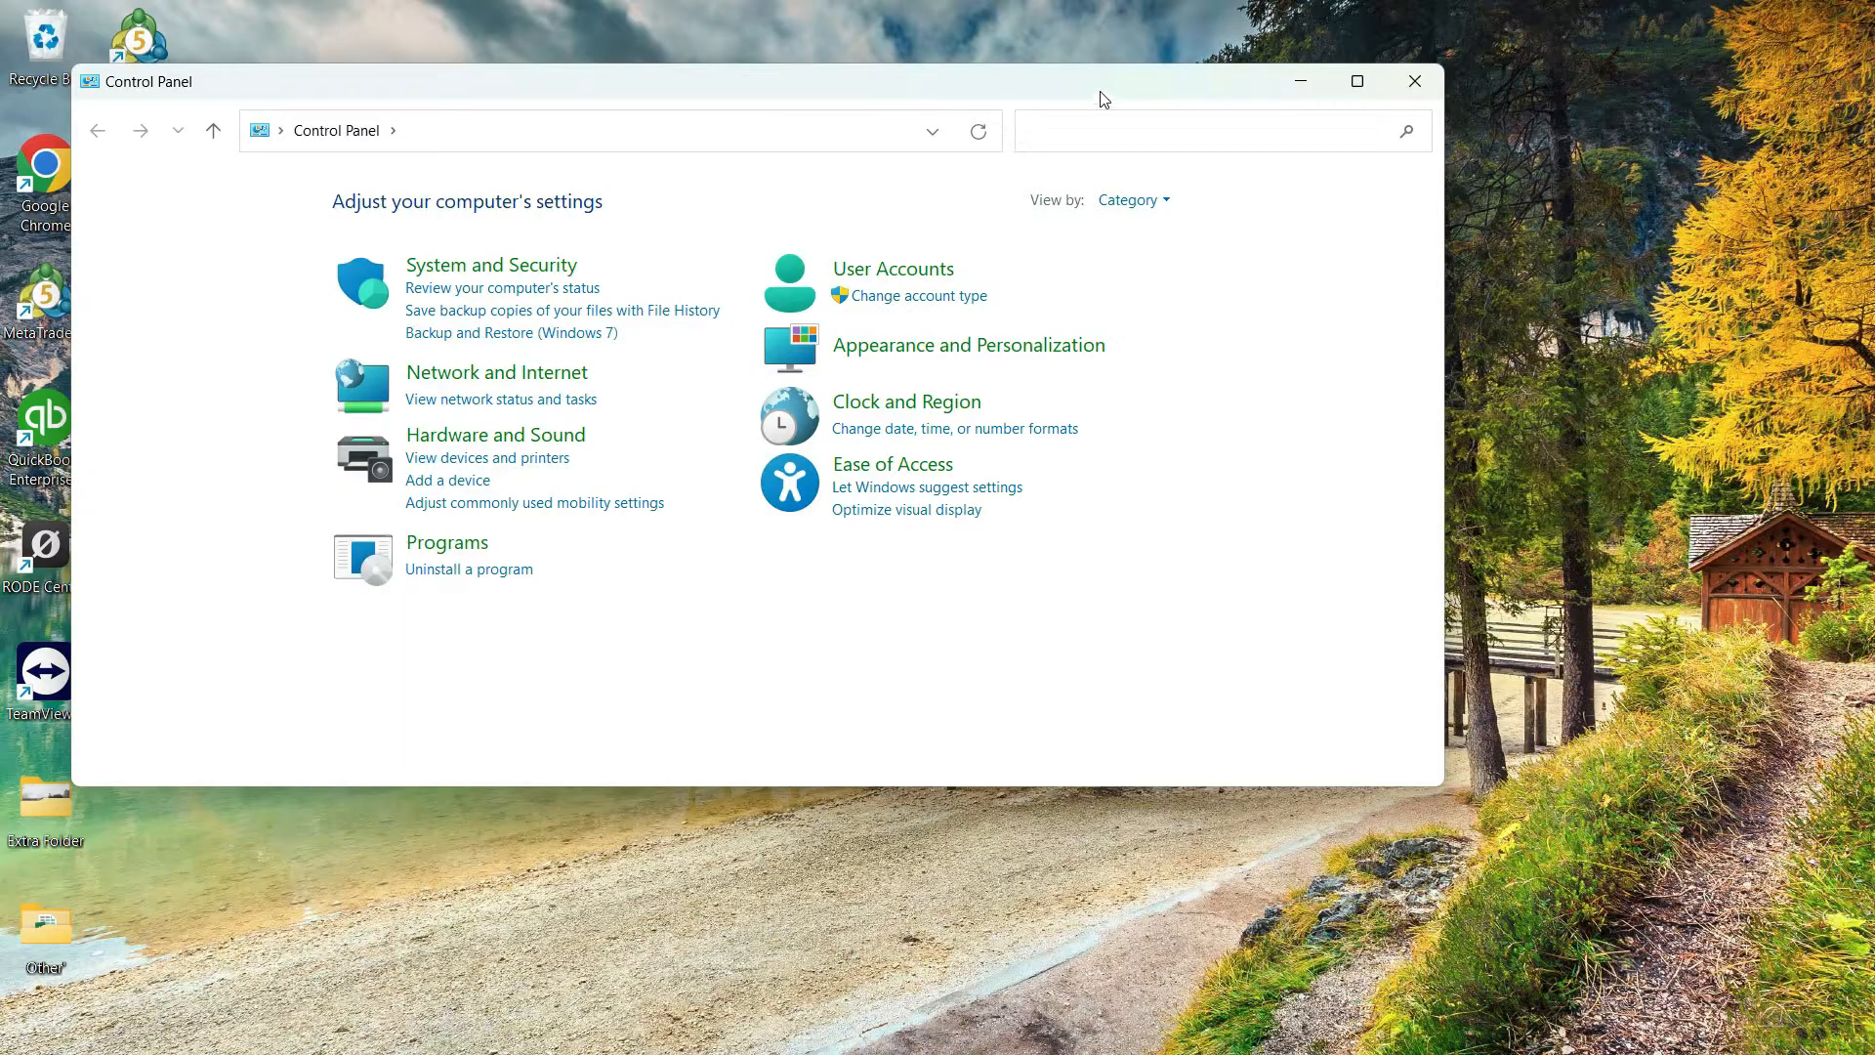
click(1195, 130)
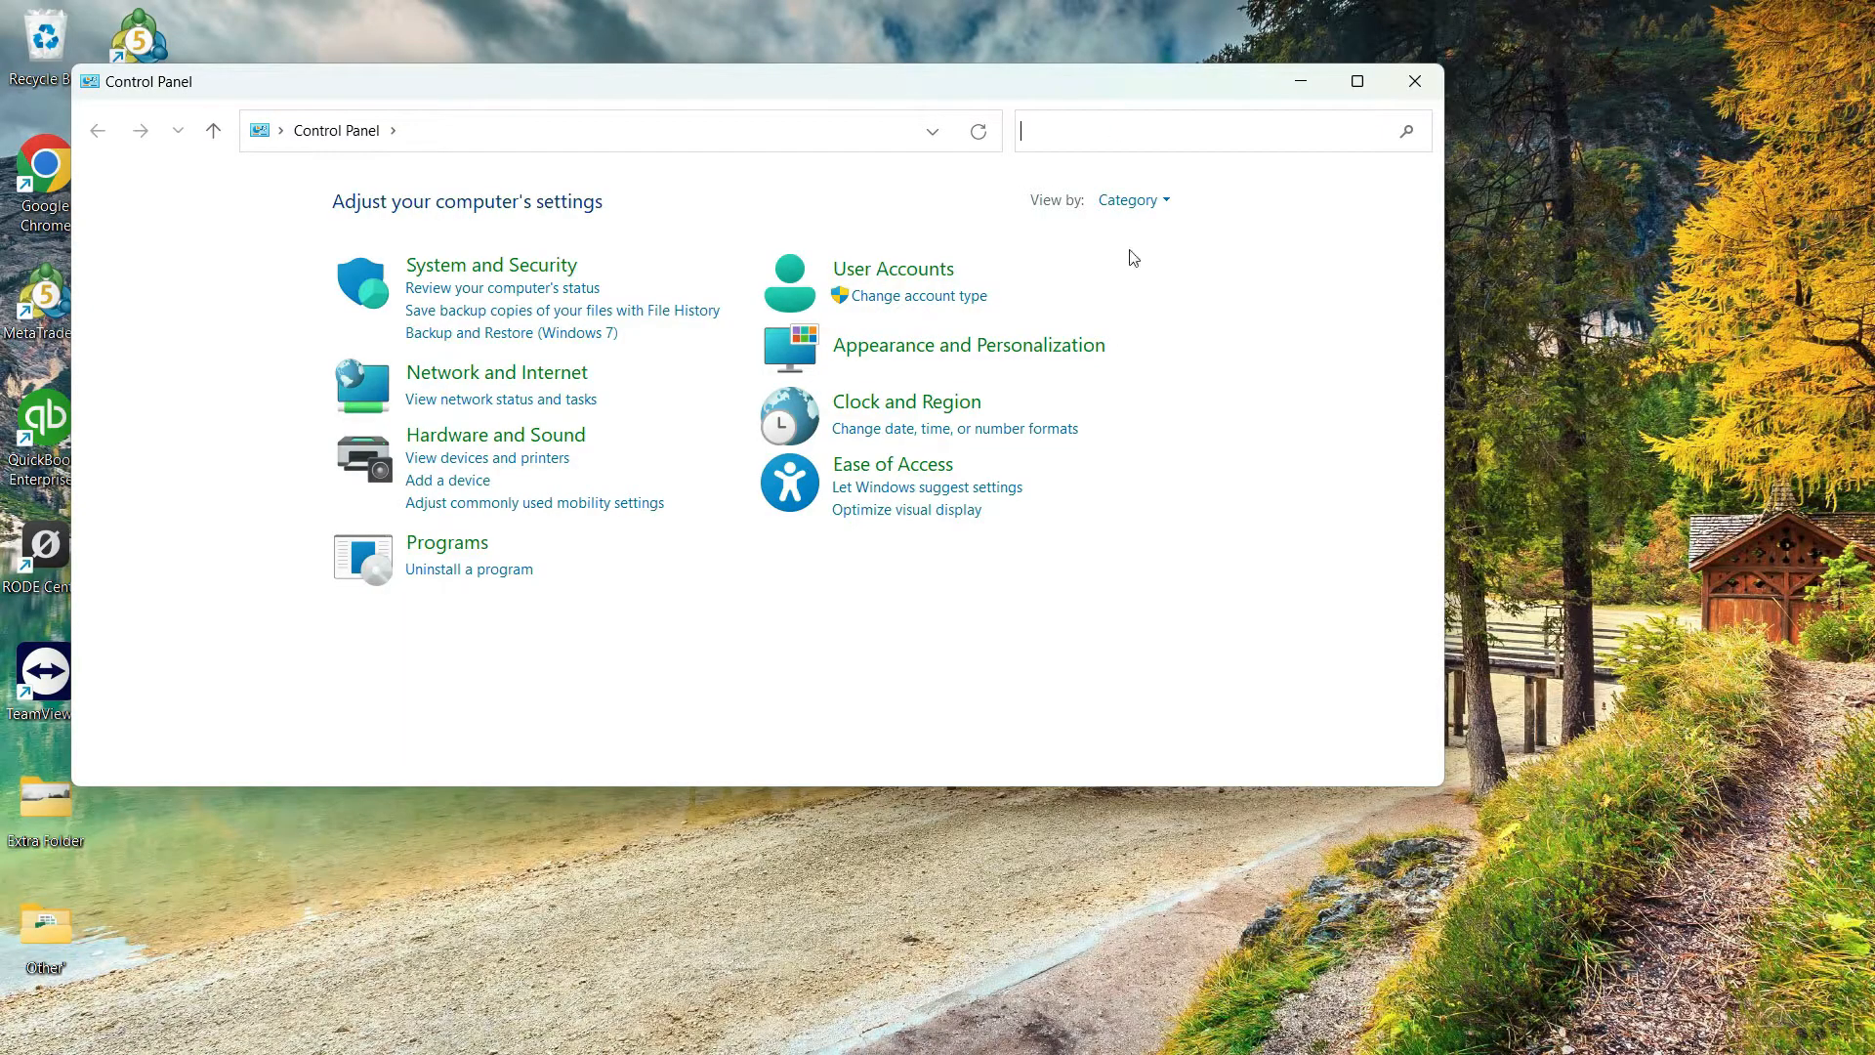
mouse_move(906, 401)
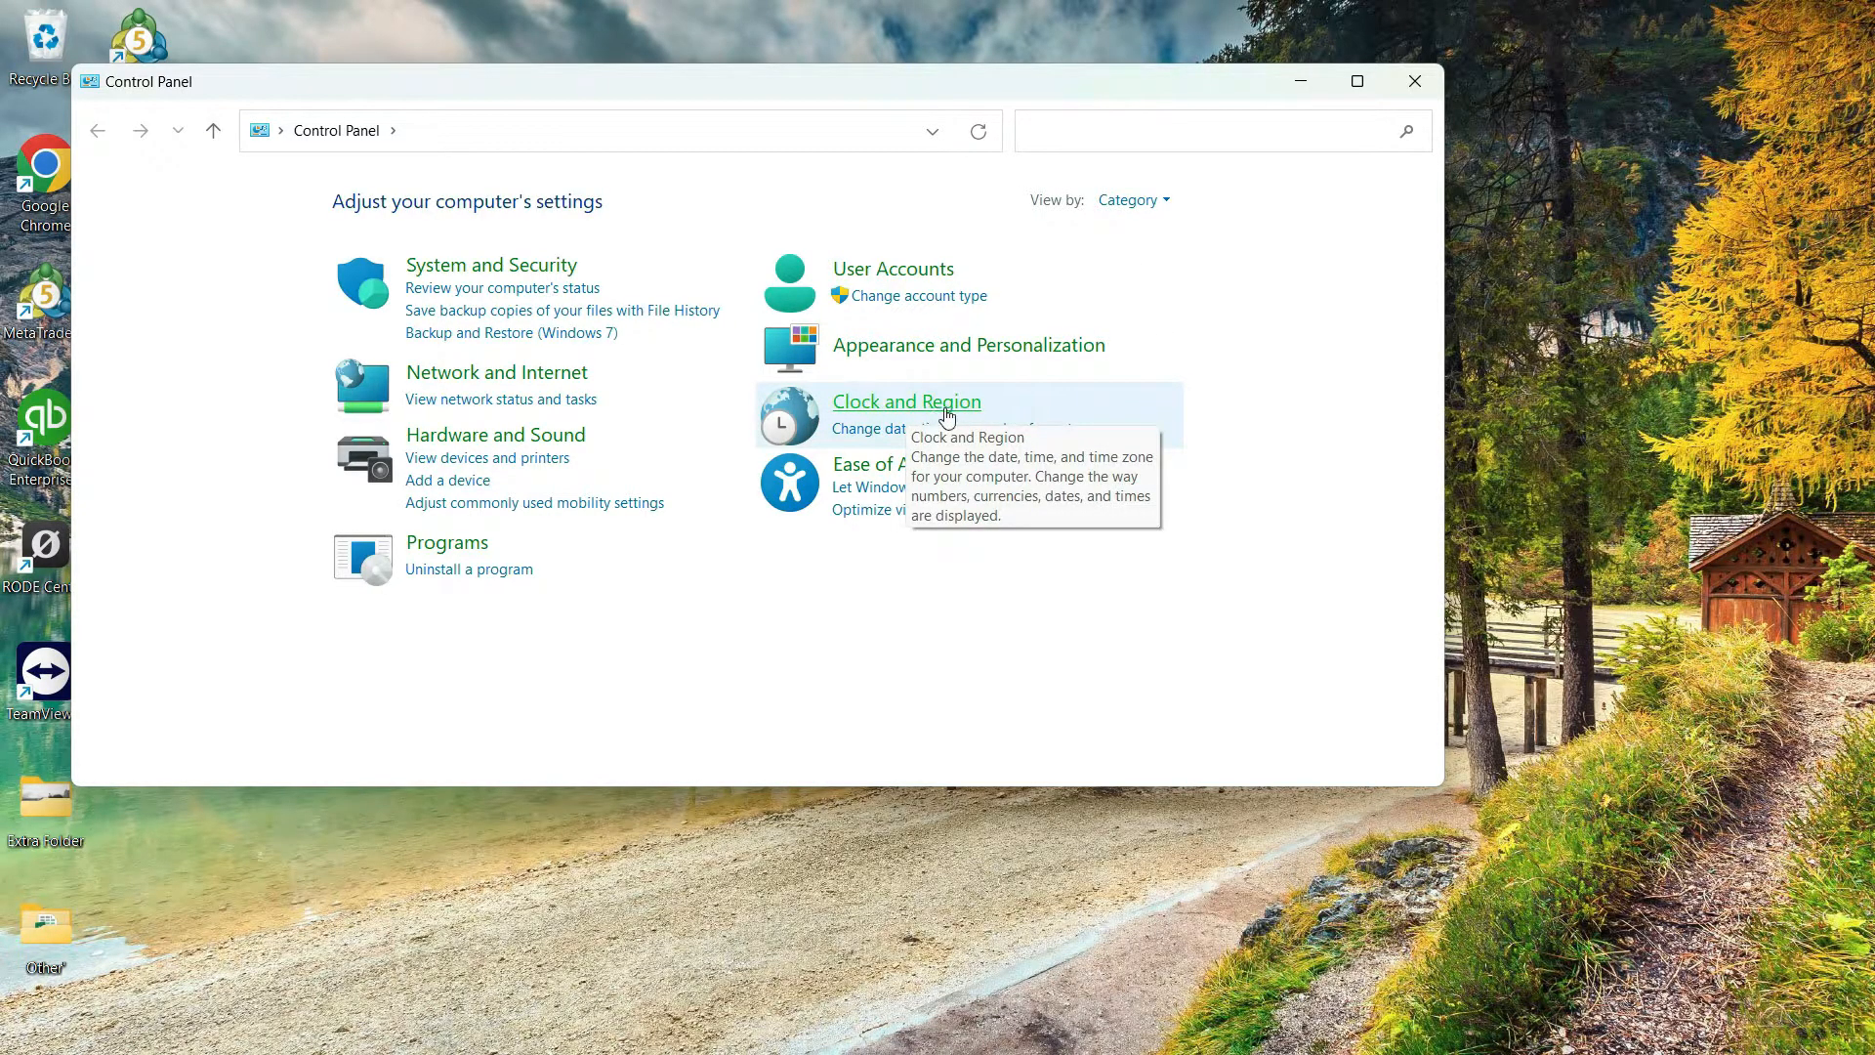
click(907, 400)
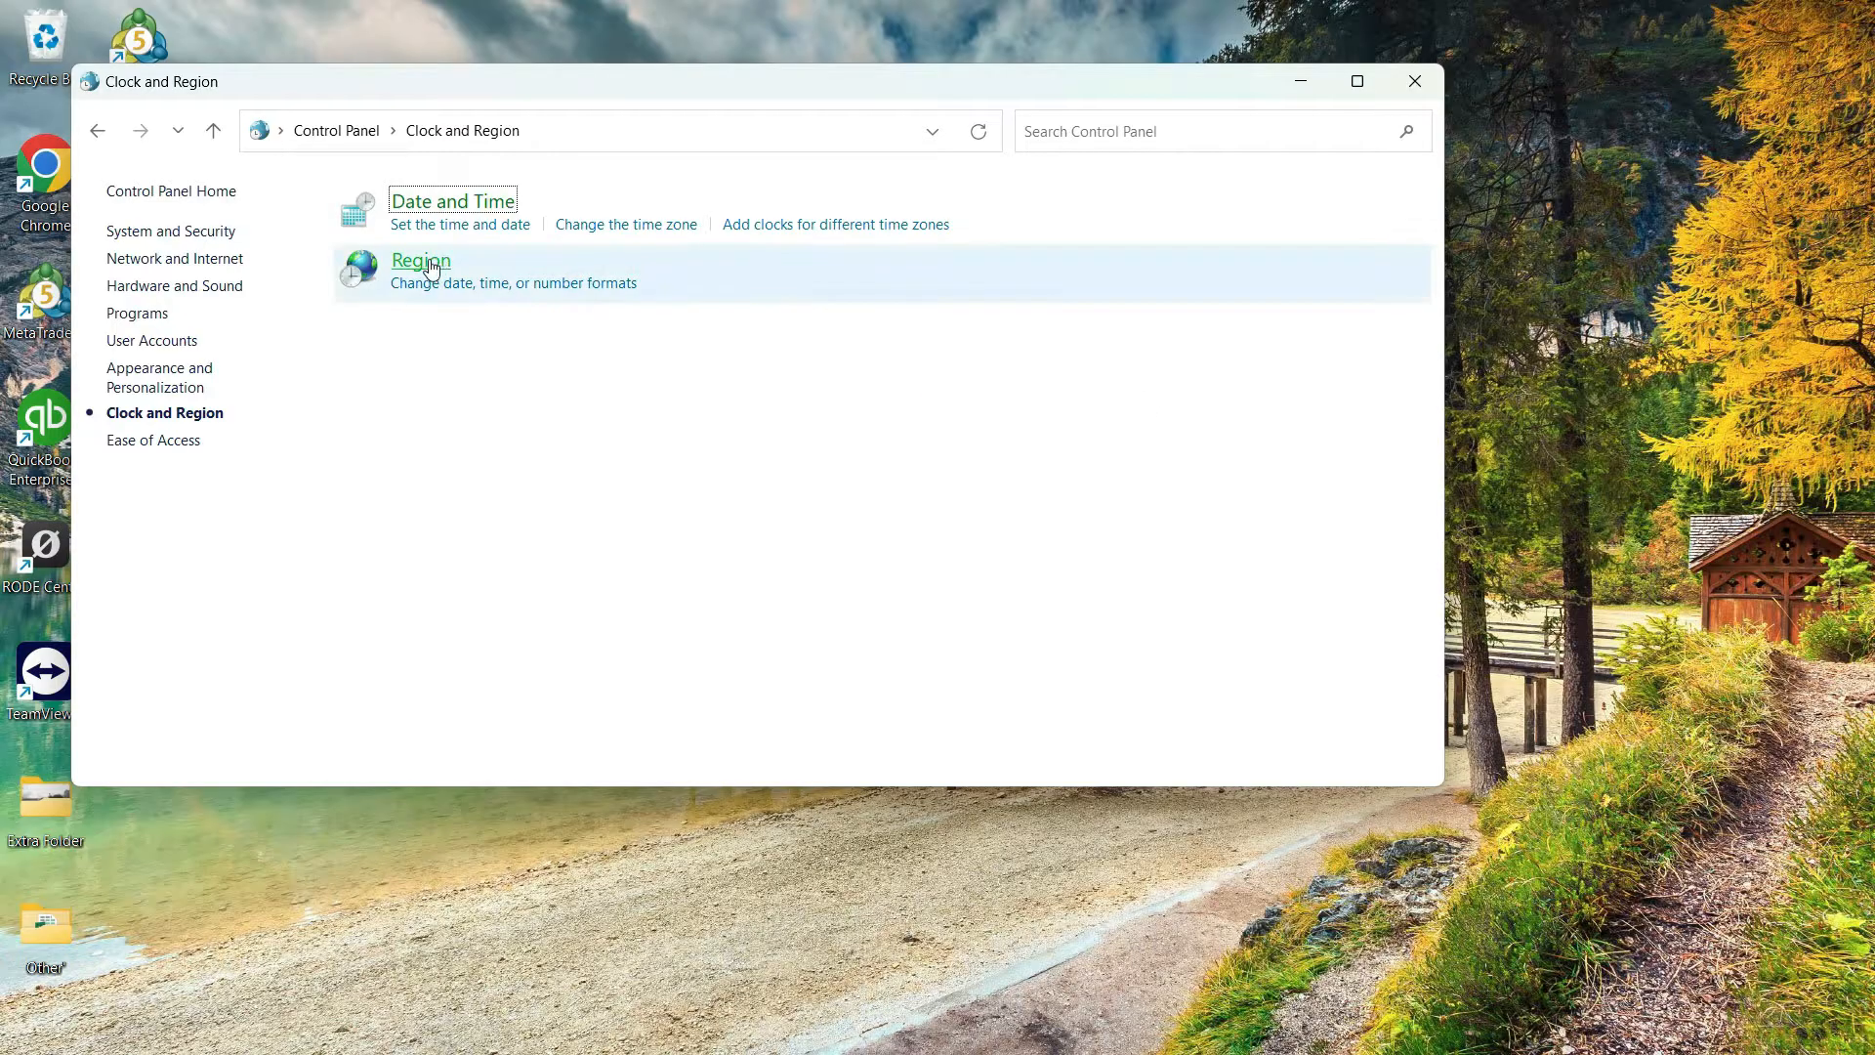
Change the system locale for non-Unicode programs to English (United States) under Region's Administrative settings
click(420, 260)
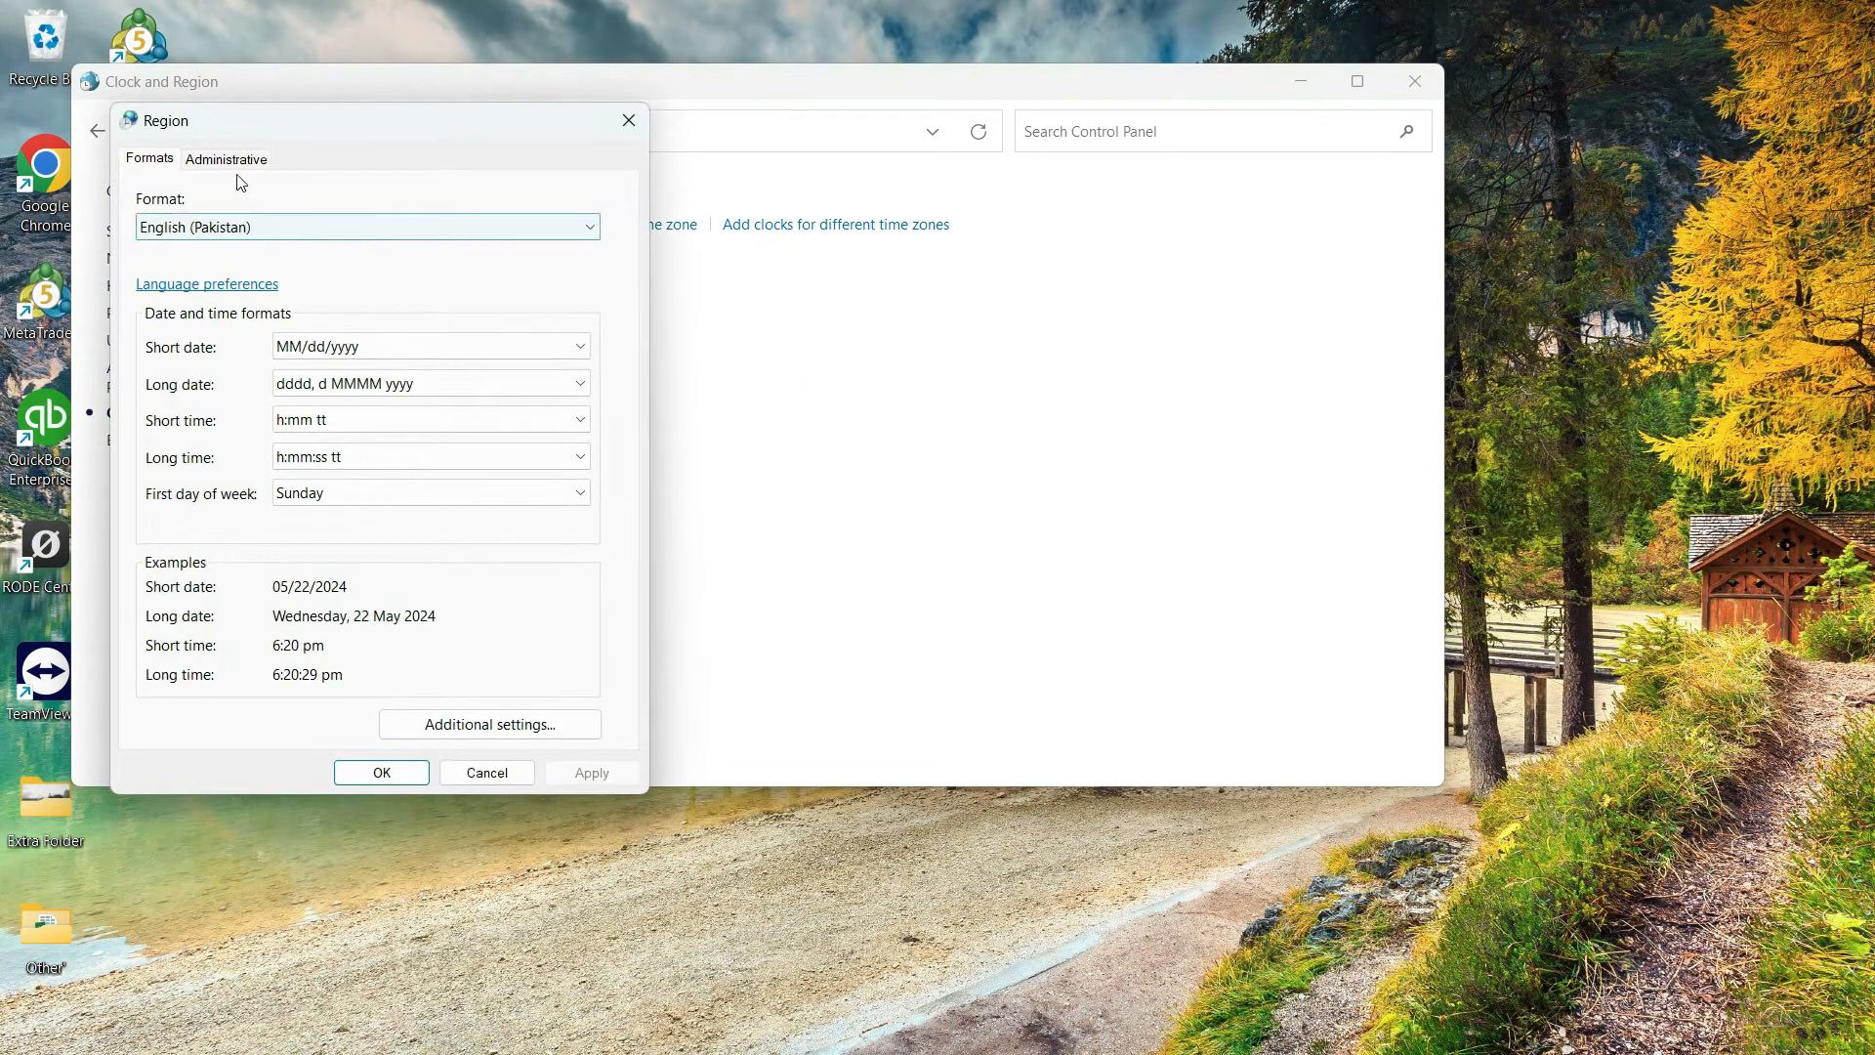
click(225, 158)
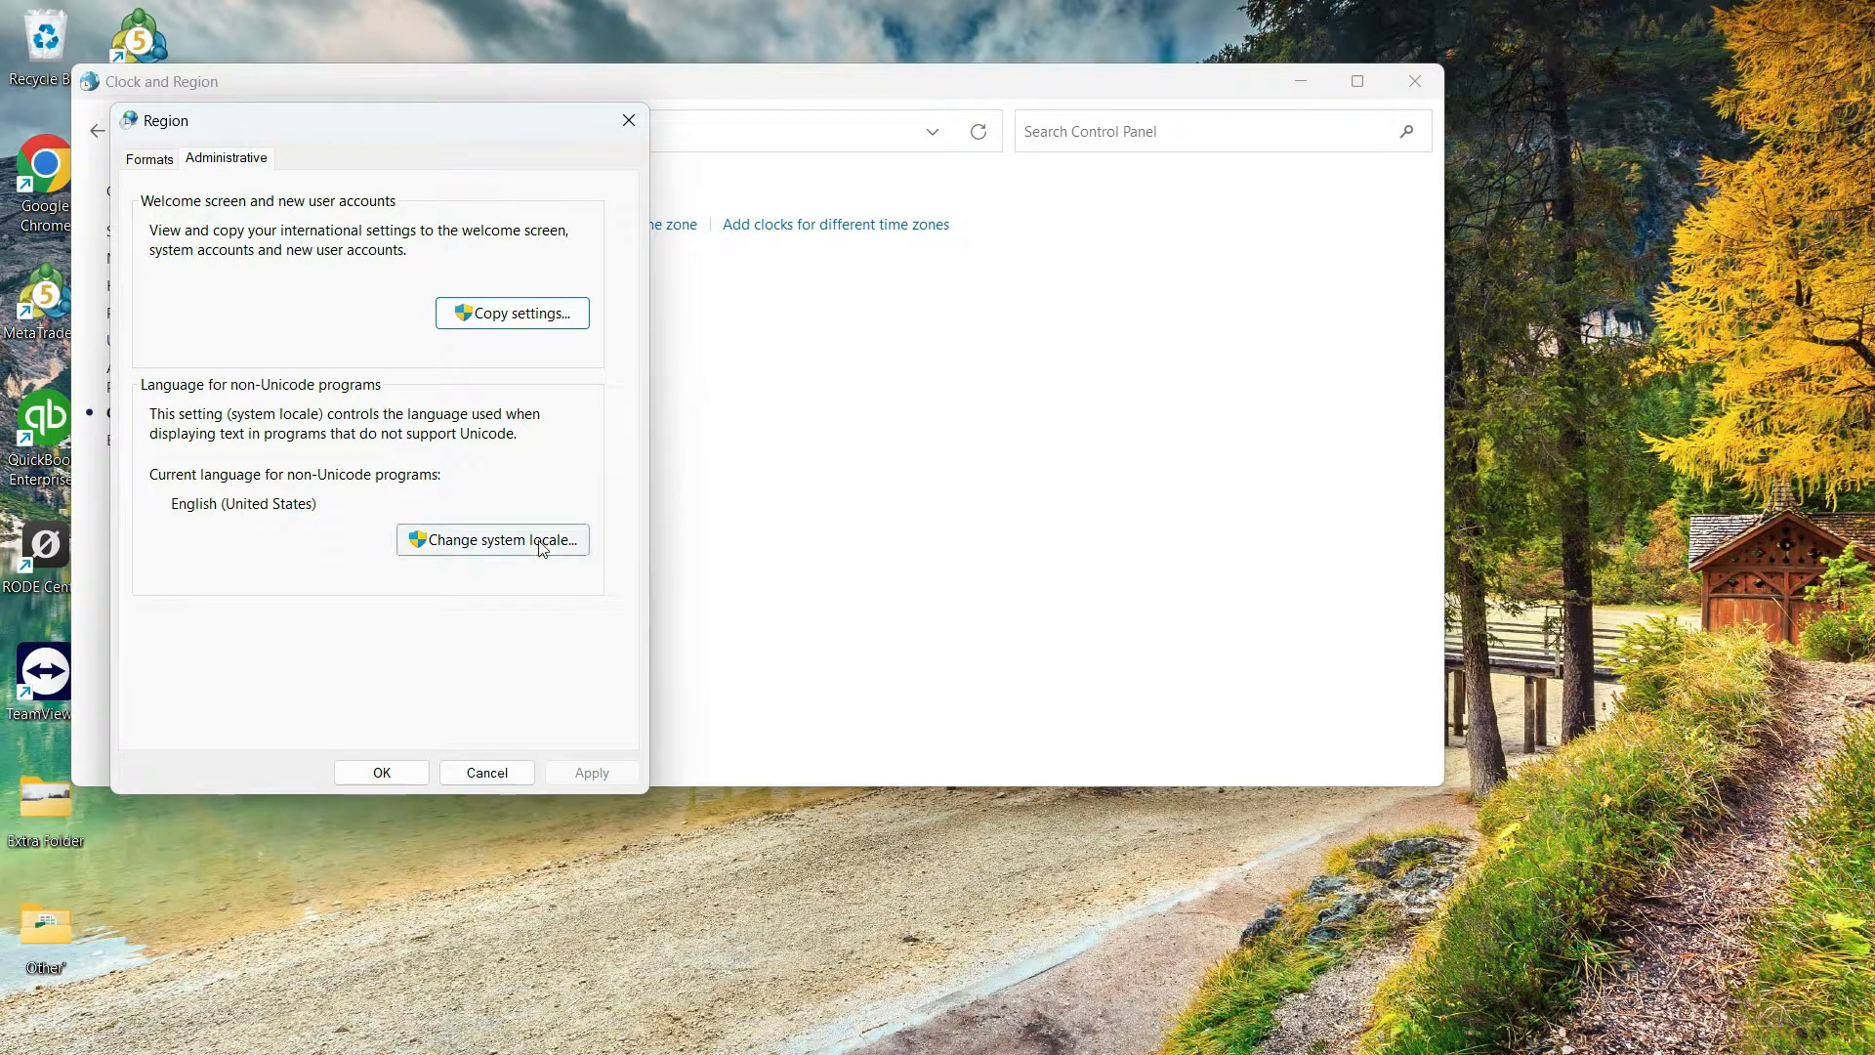
click(492, 539)
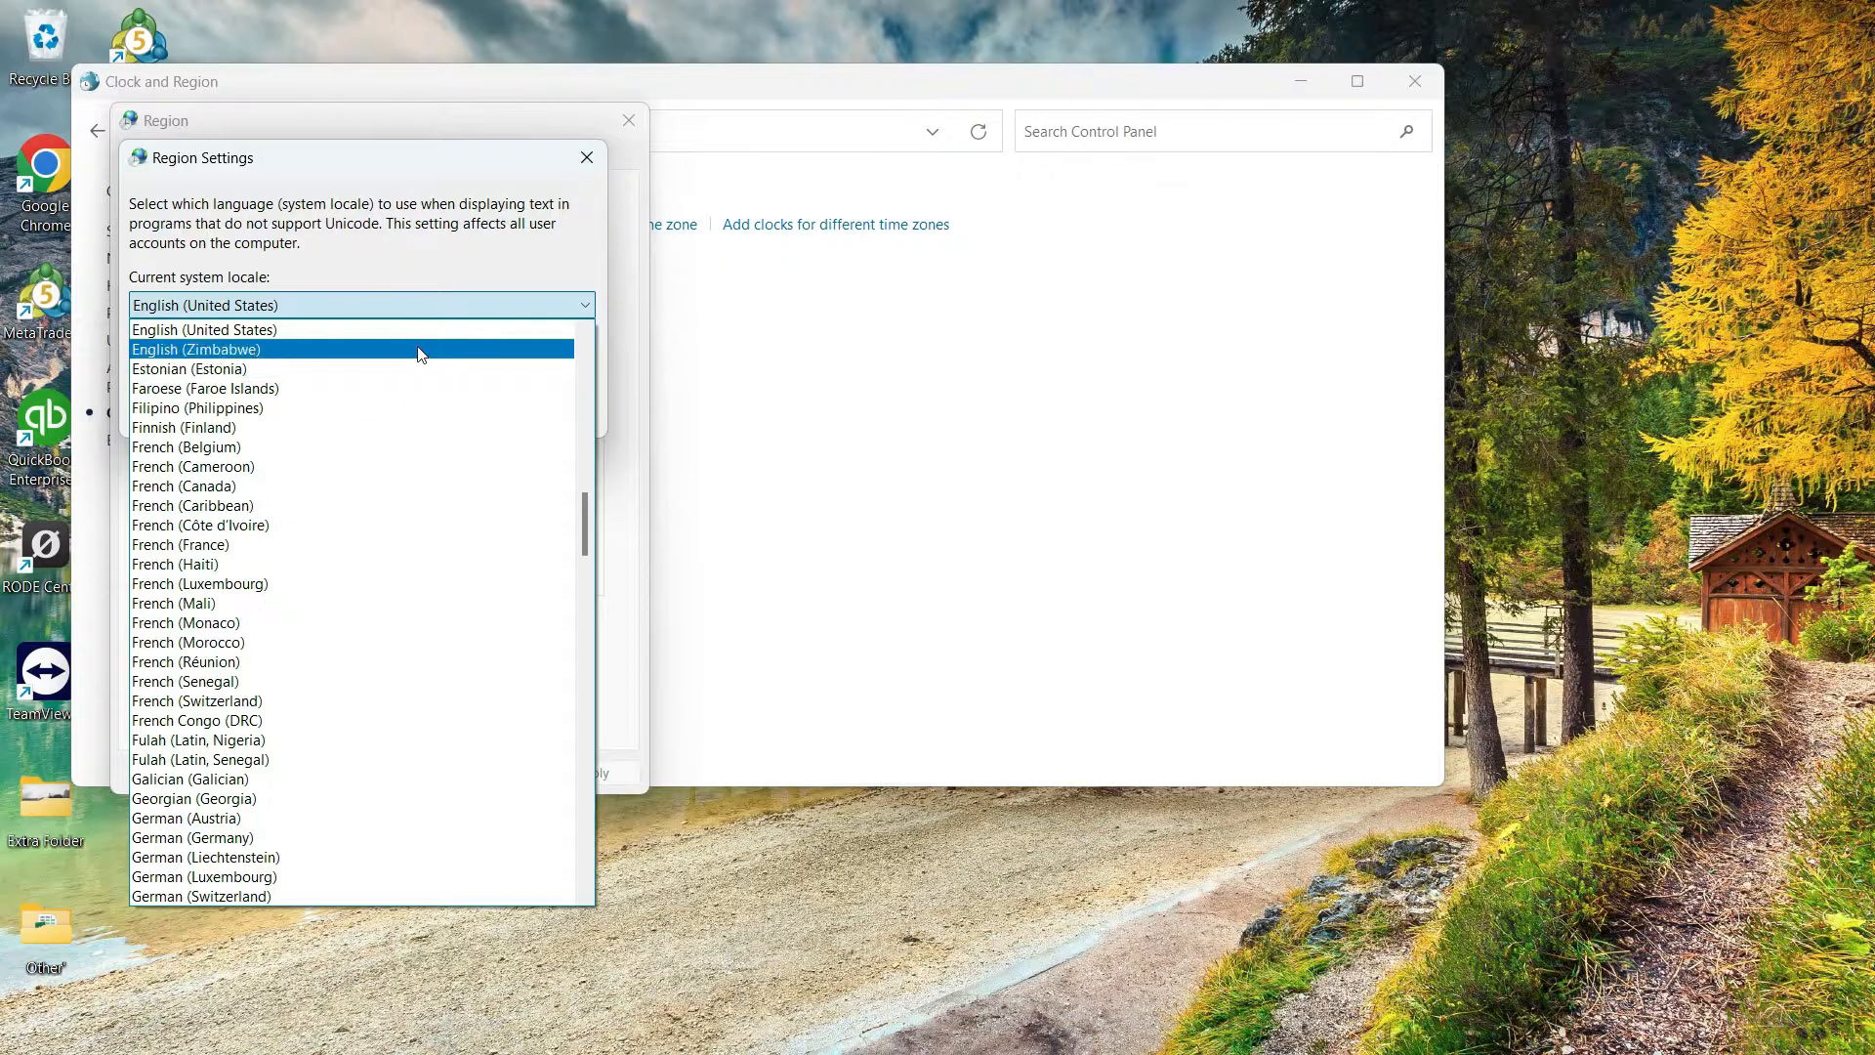
click(201, 525)
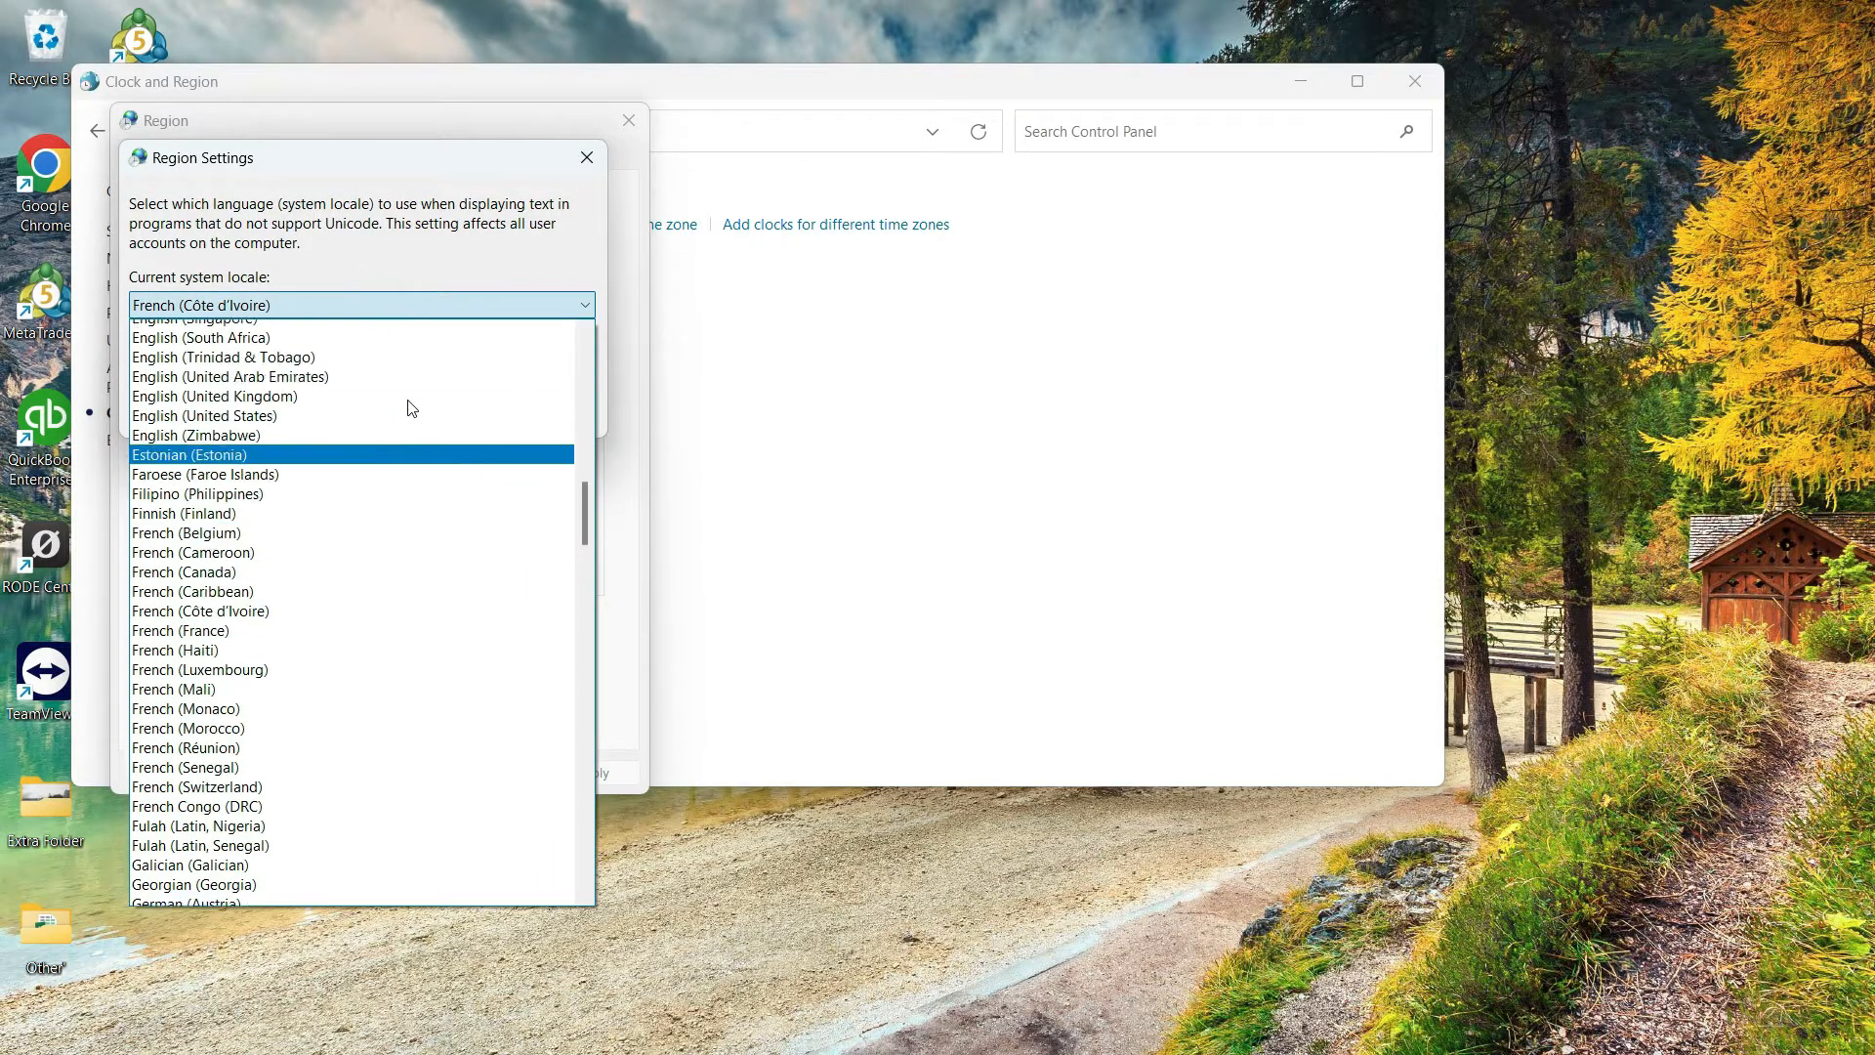
click(203, 415)
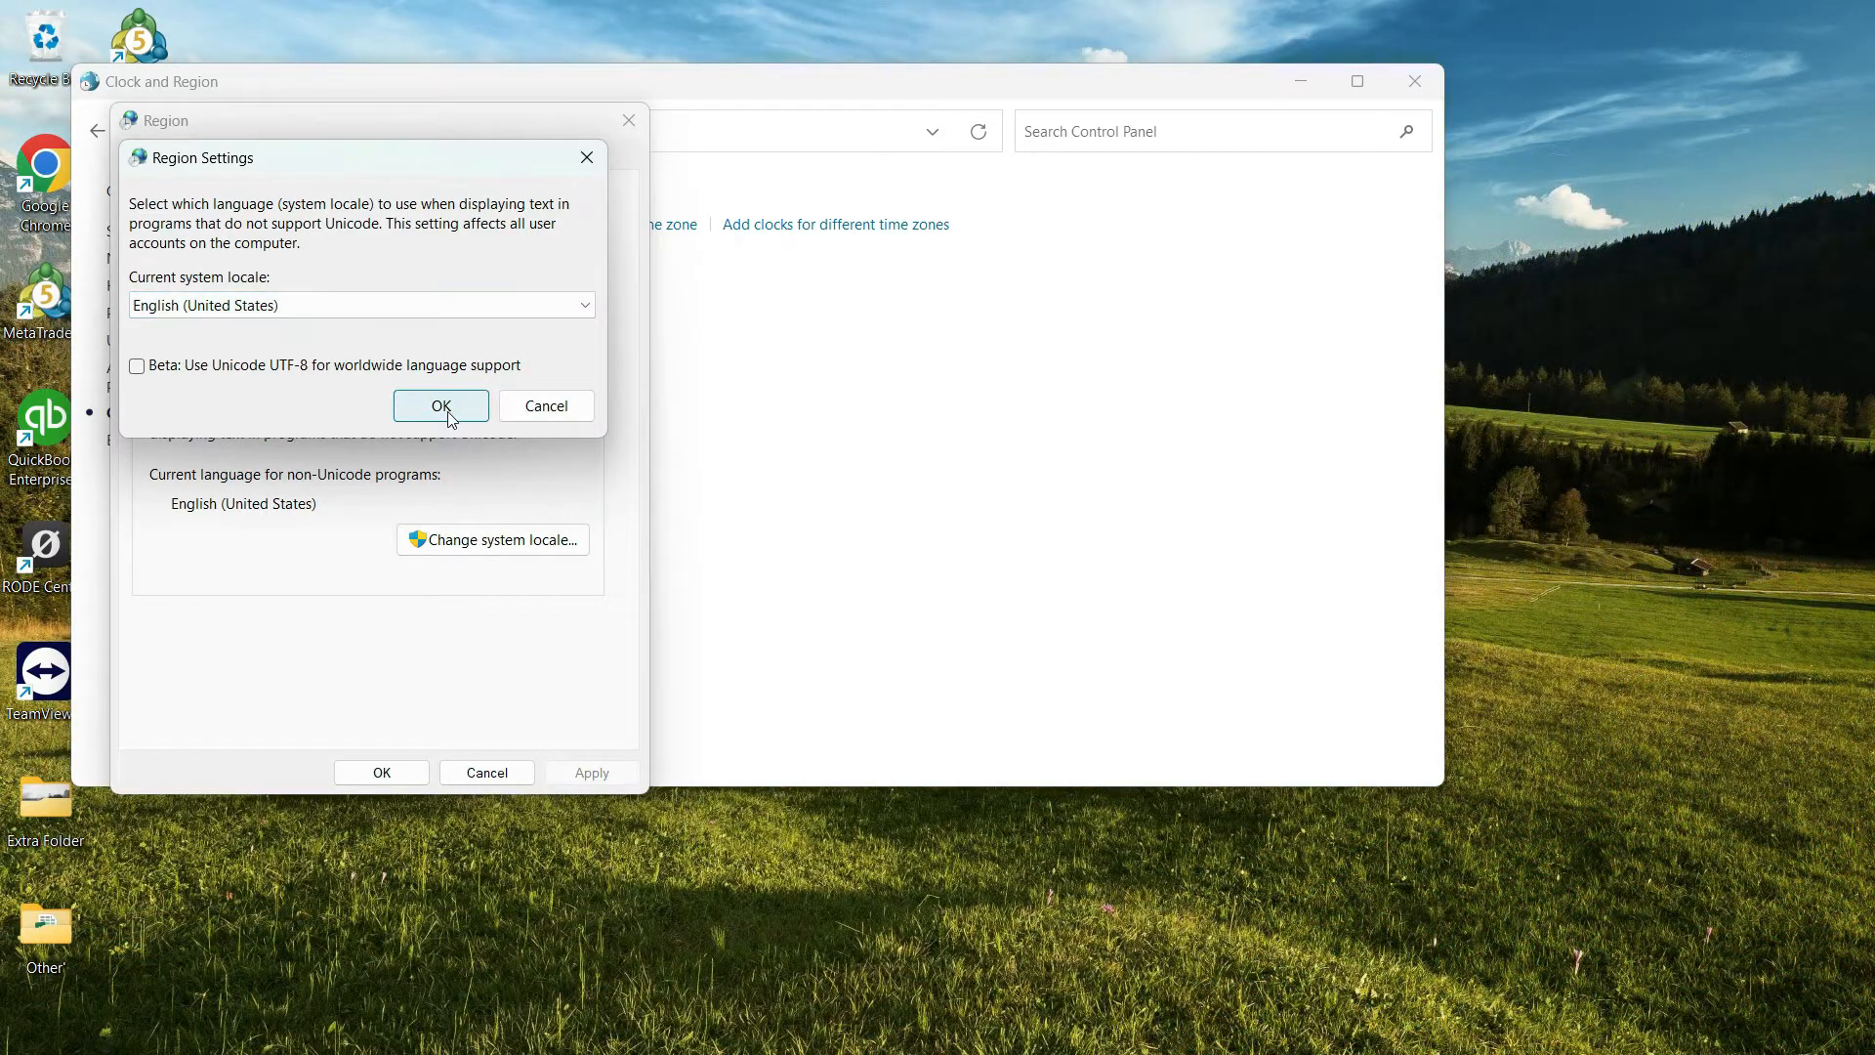
click(440, 406)
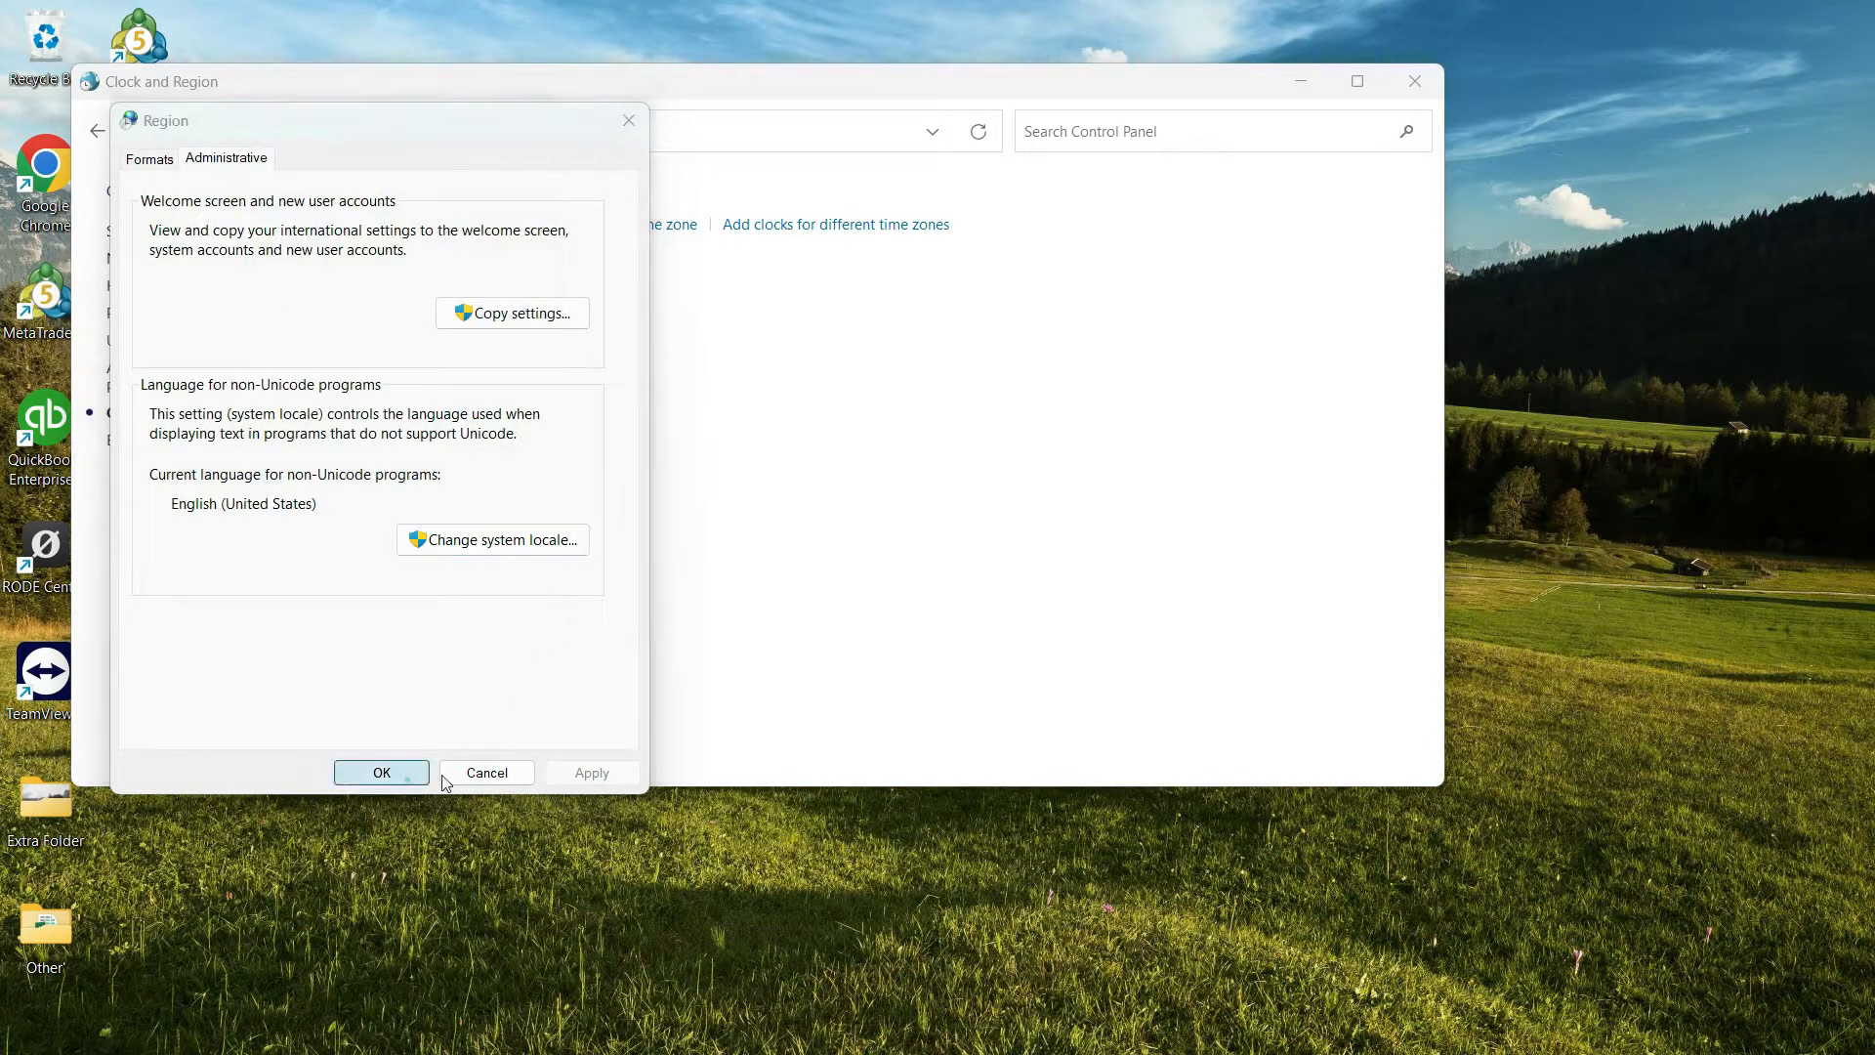
Confirm the Region dialog with OK and launch Command Prompt via Run
click(380, 772)
text(cmd)
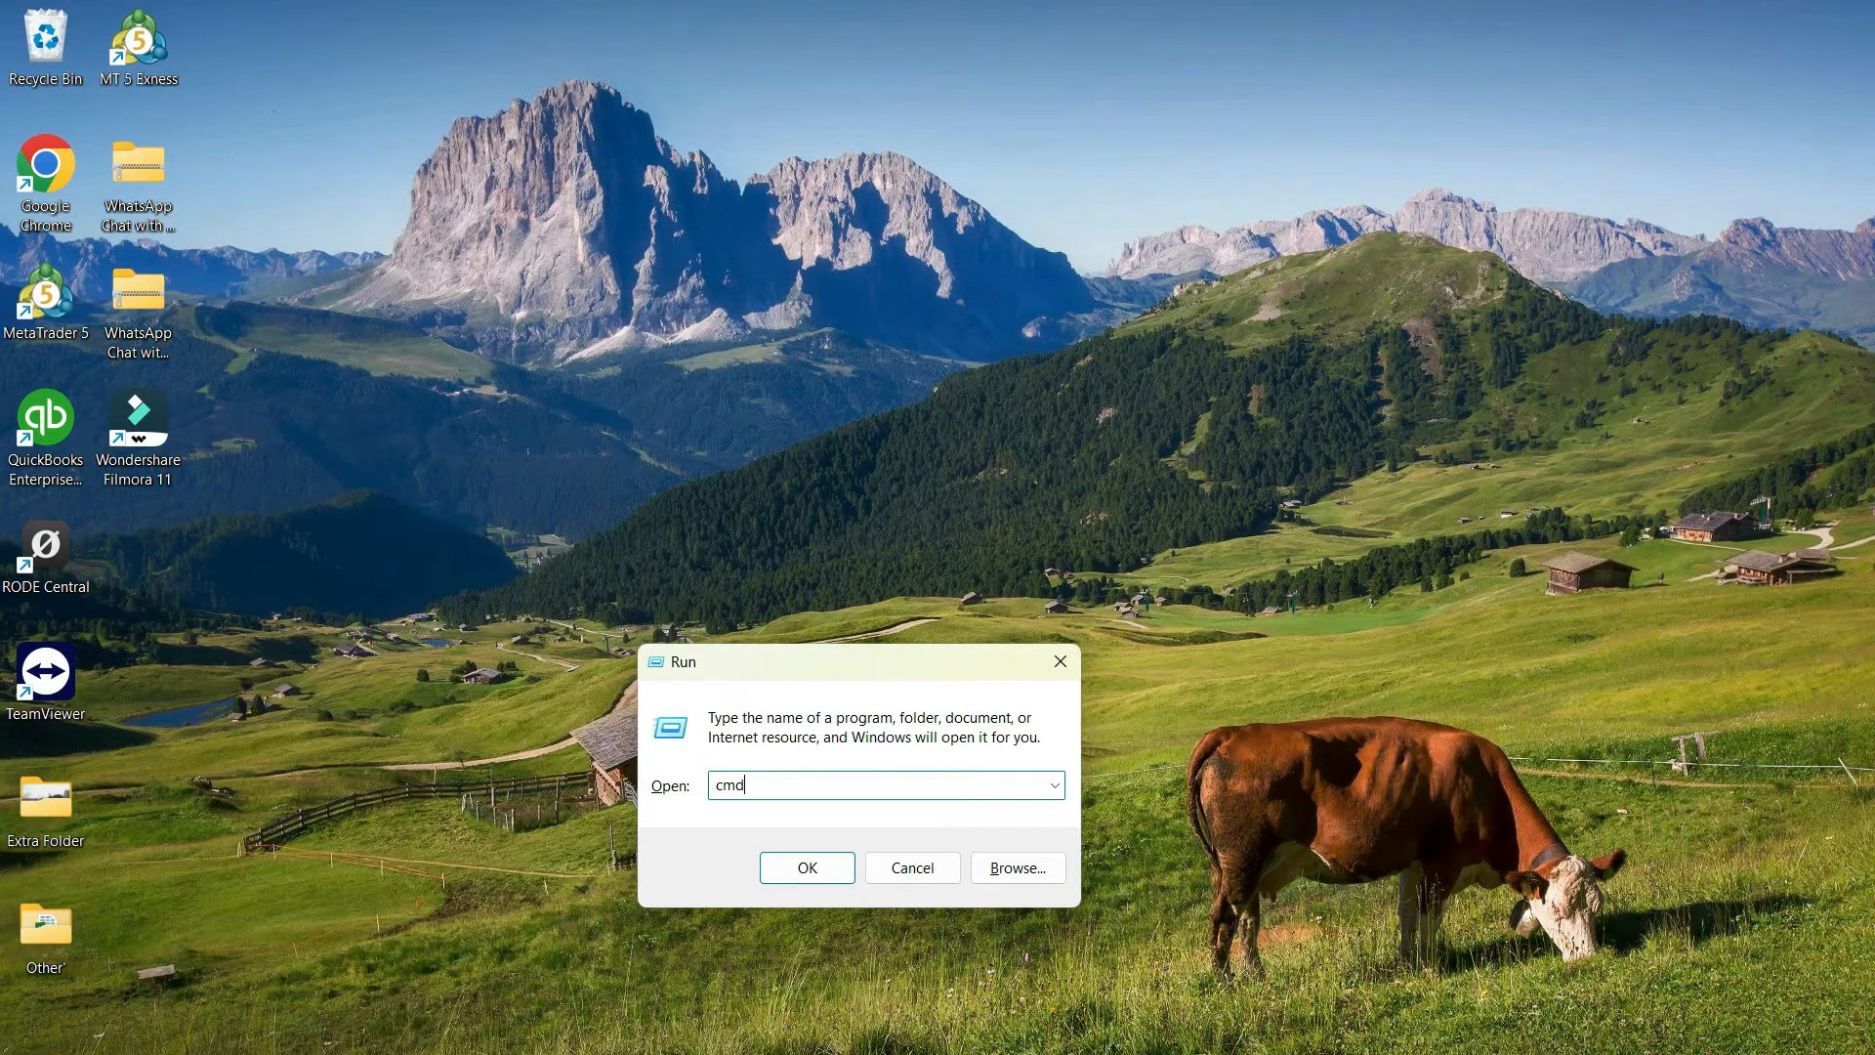
click(805, 867)
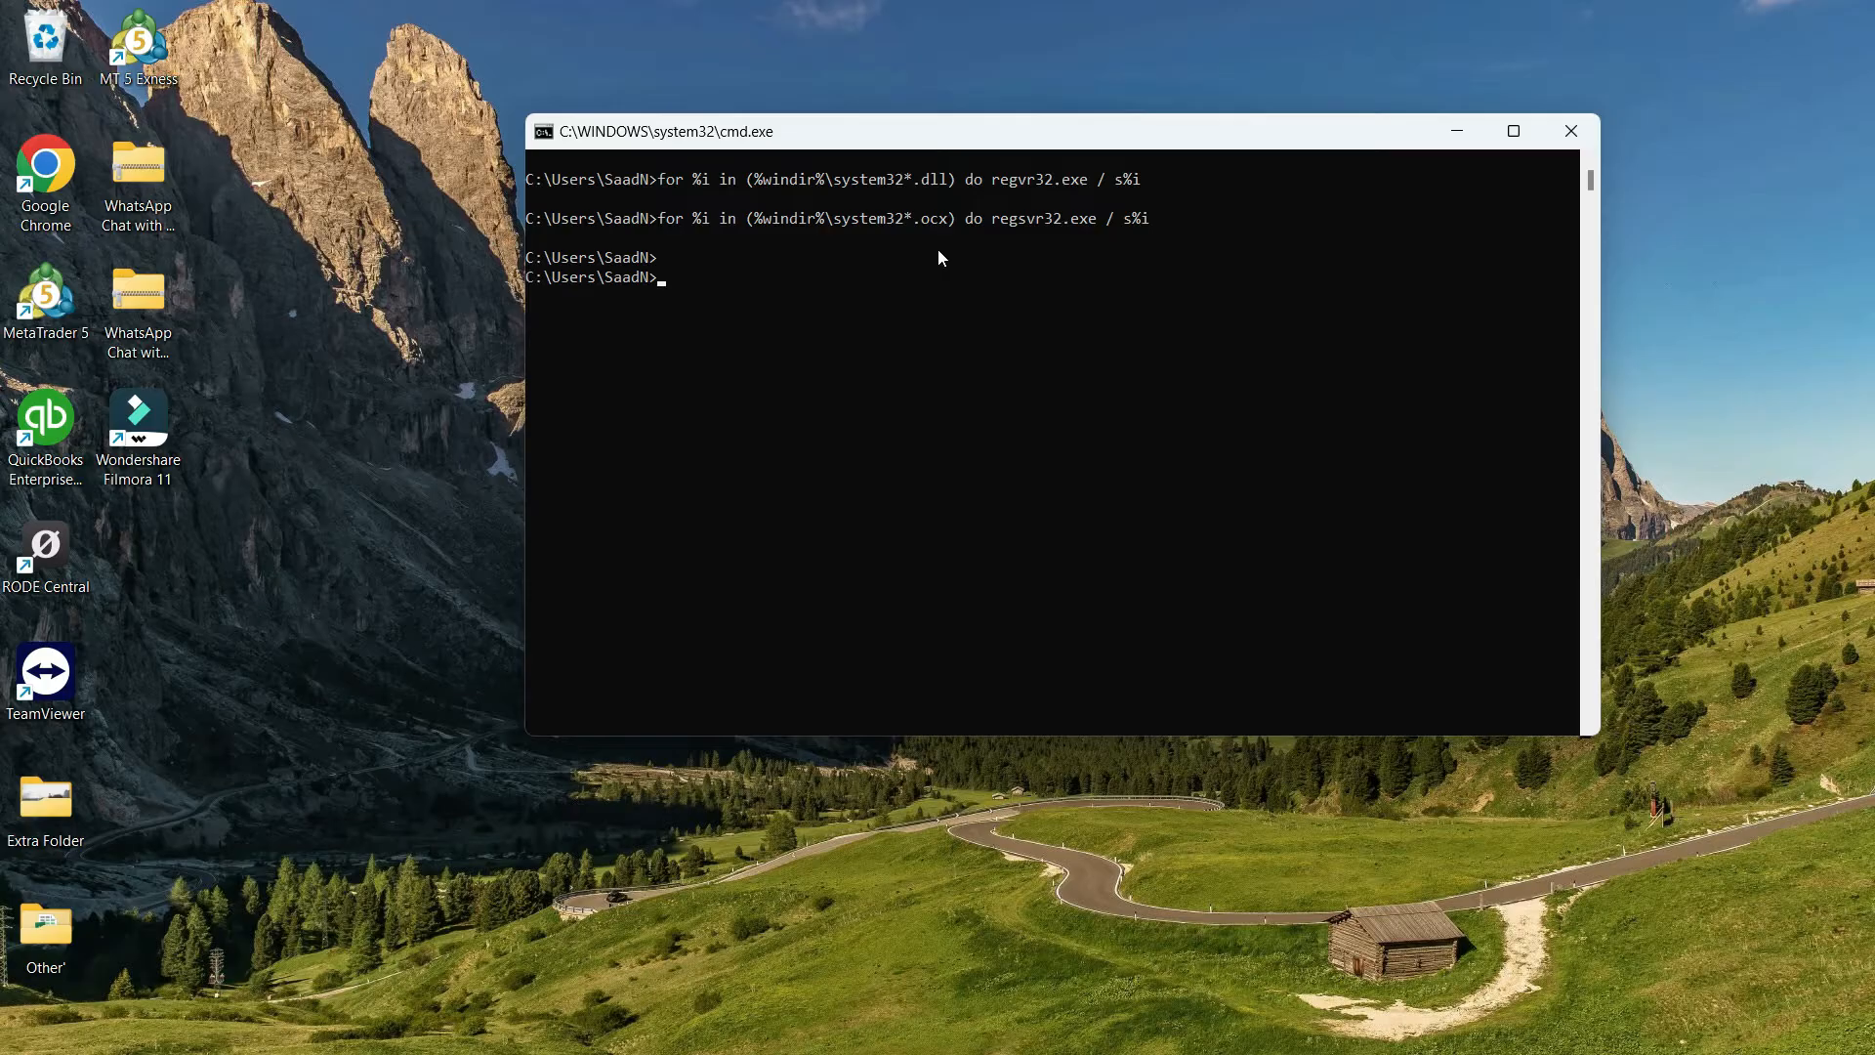
mouse_move(1266, 243)
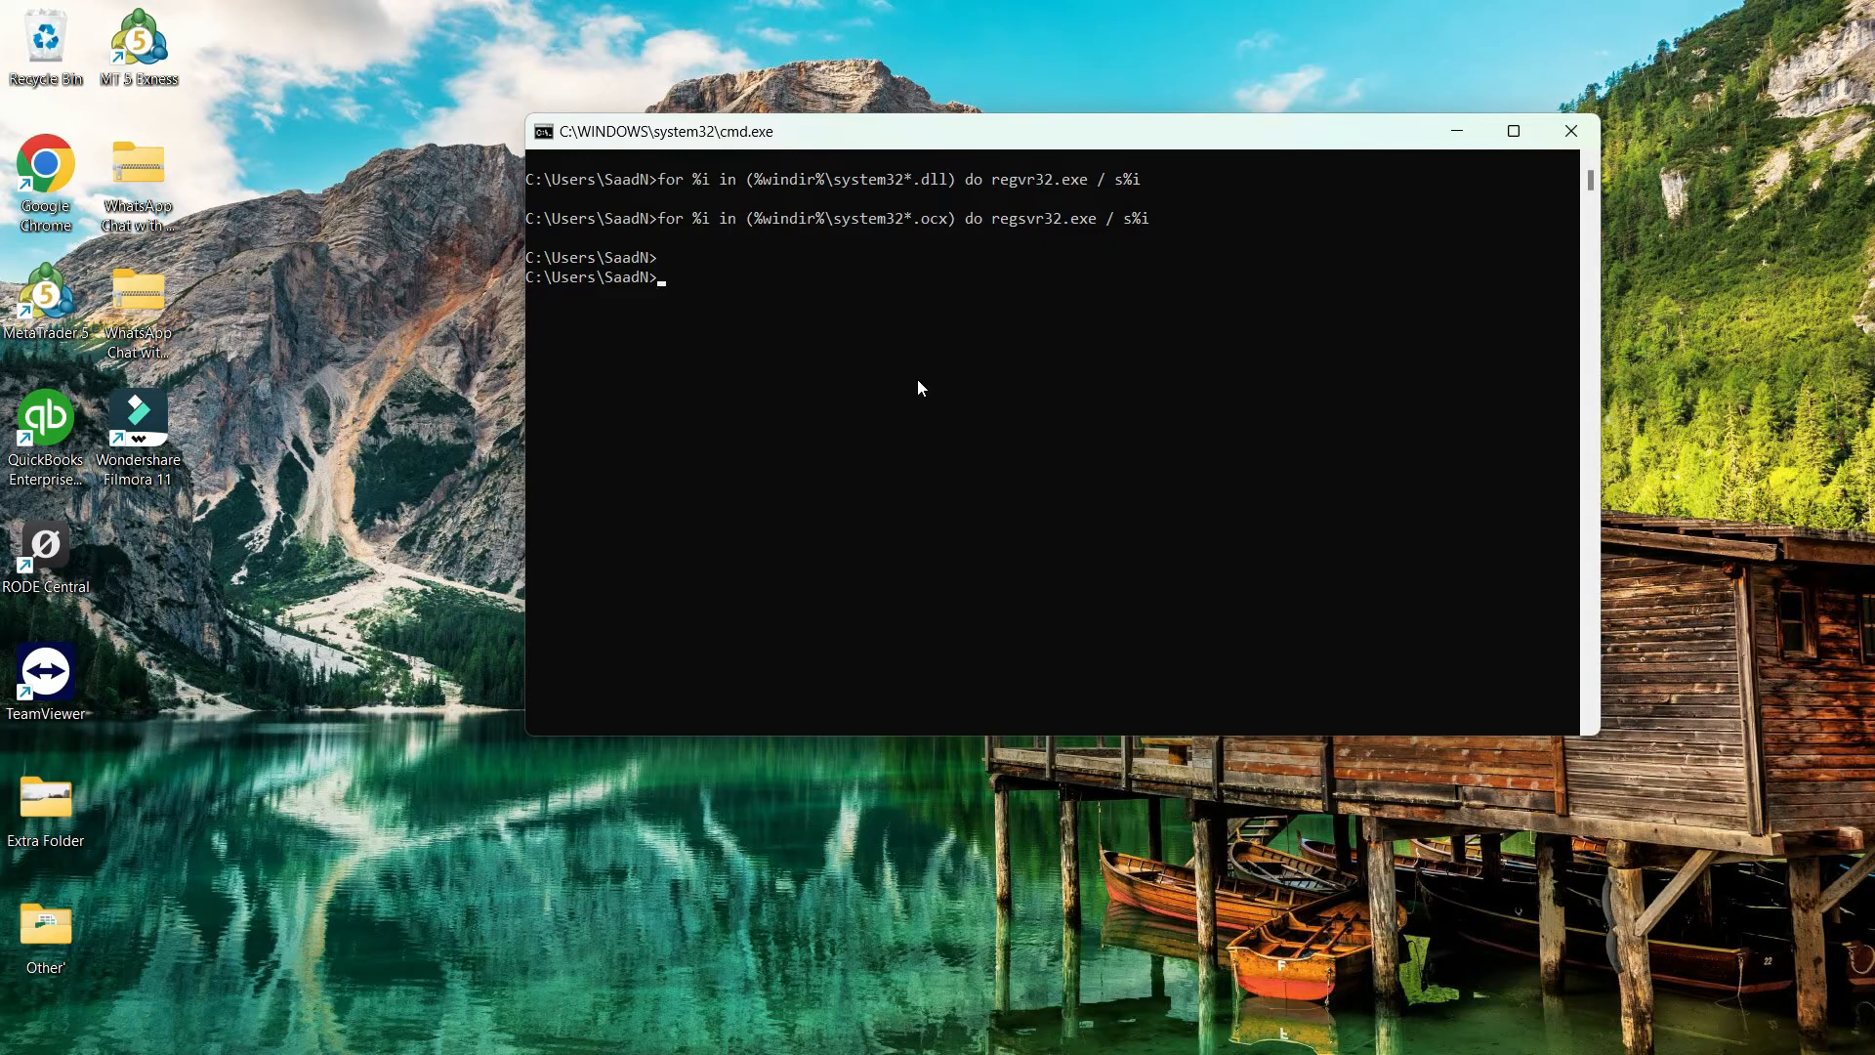
mouse_move(923, 348)
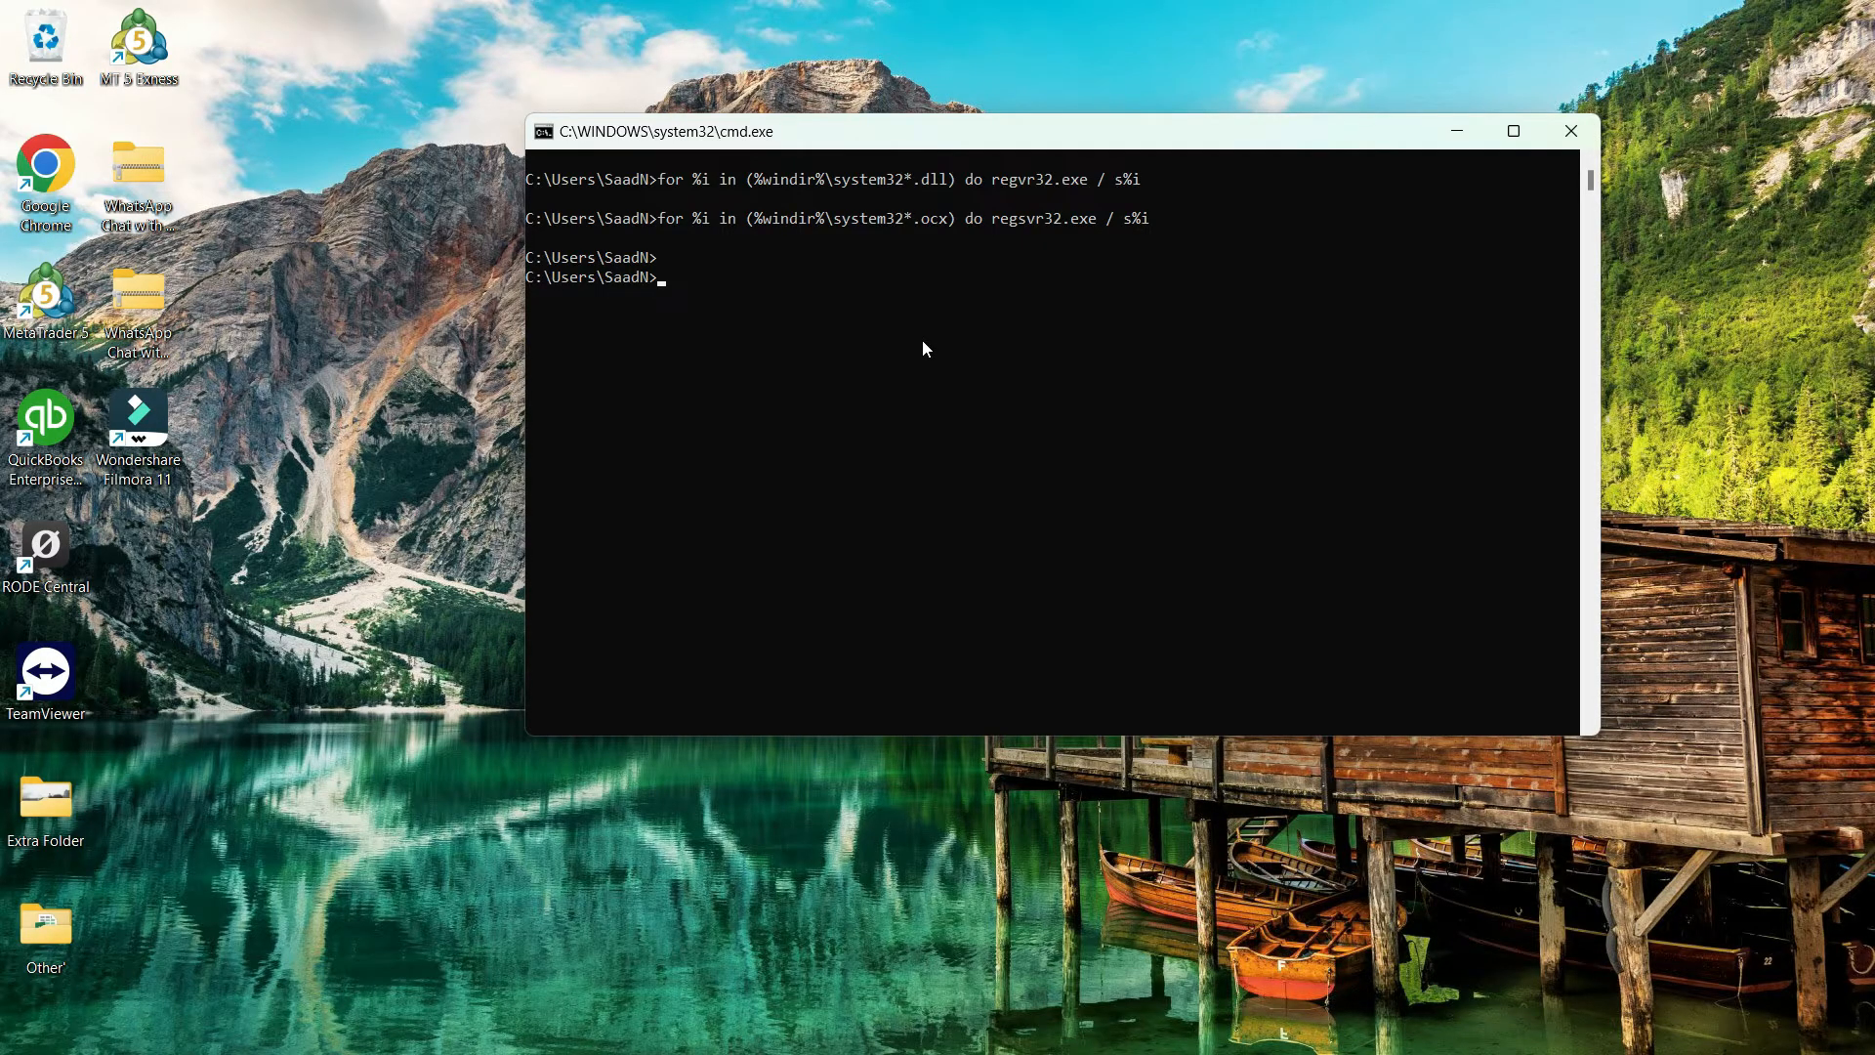